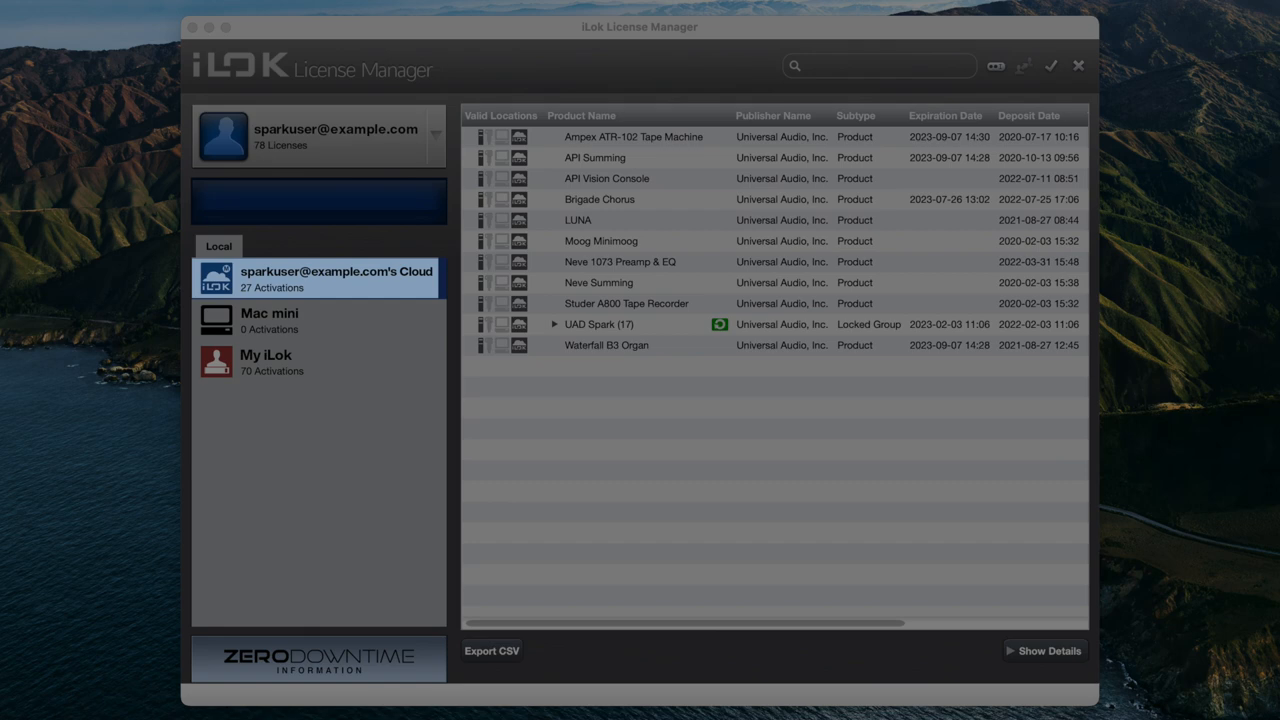
Close the Cloud session so only the Mac mini and My iLok remain as license locations.
{"action": "left_click", "coordinate": [580, 114]}
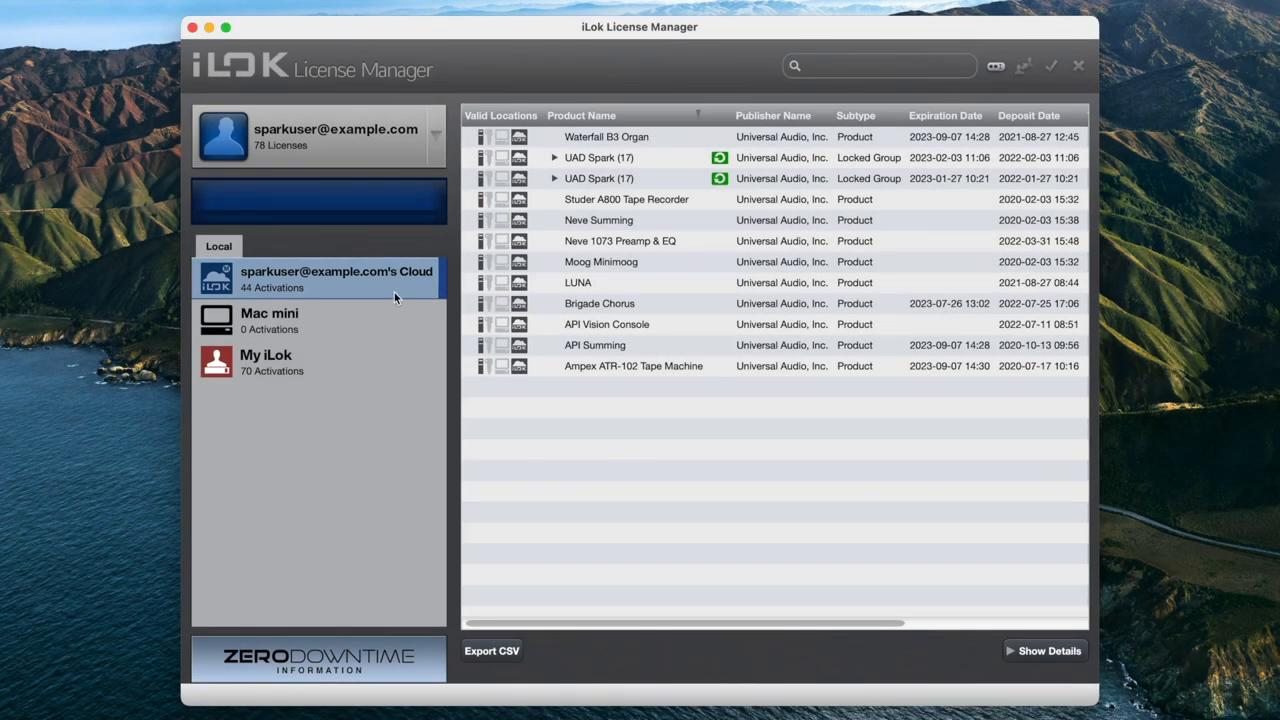
{"action": "right_click", "coordinate": [336, 278]}
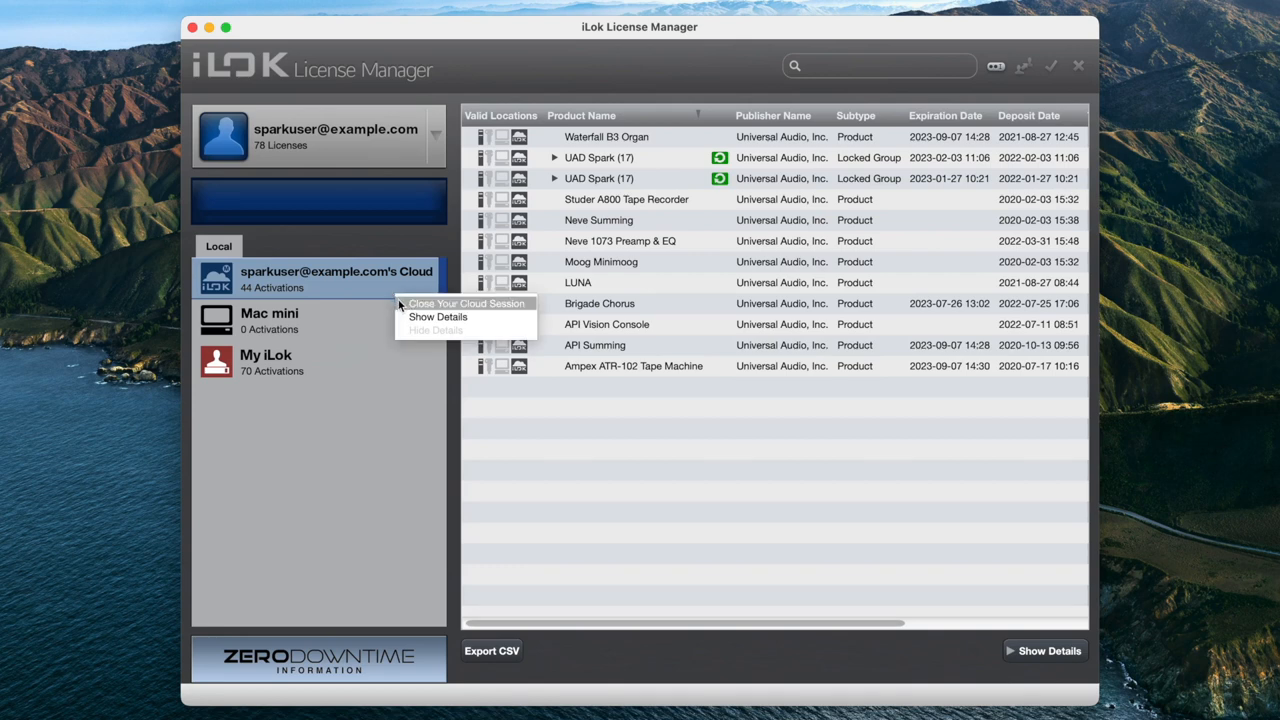
{"action": "left_click", "coordinate": [464, 304]}
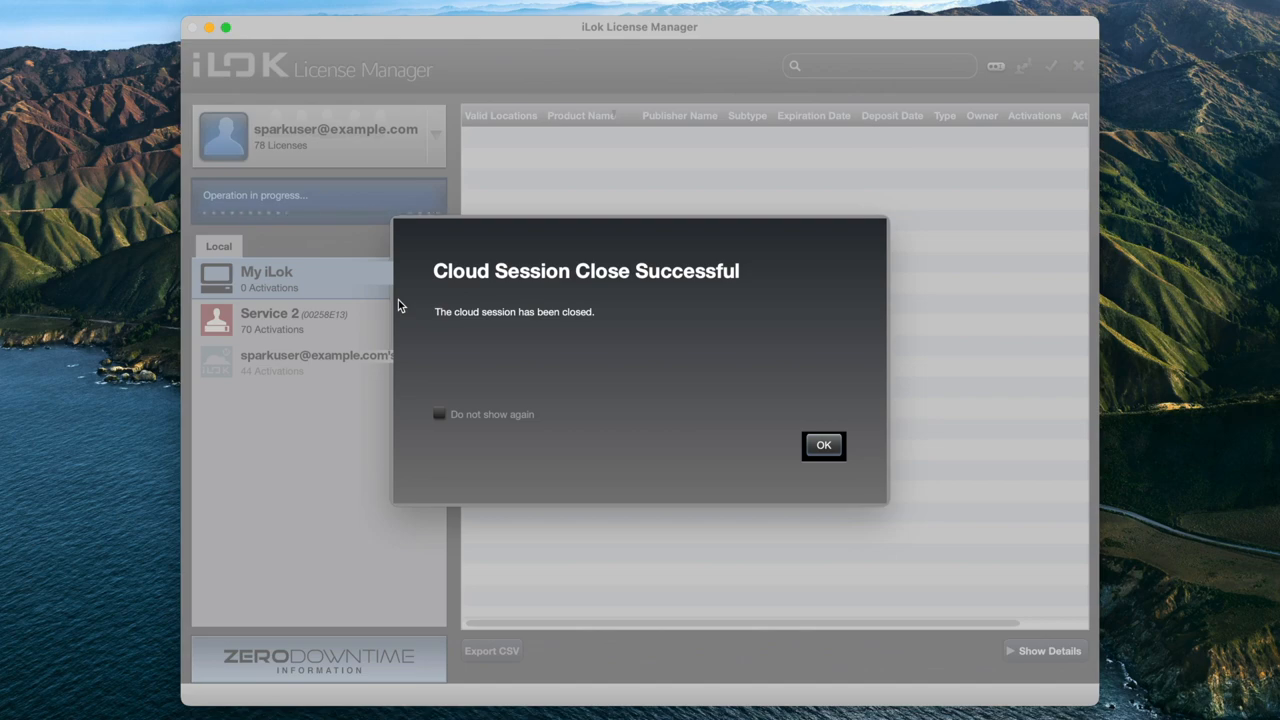
{"action": "left_click", "coordinate": [824, 444]}
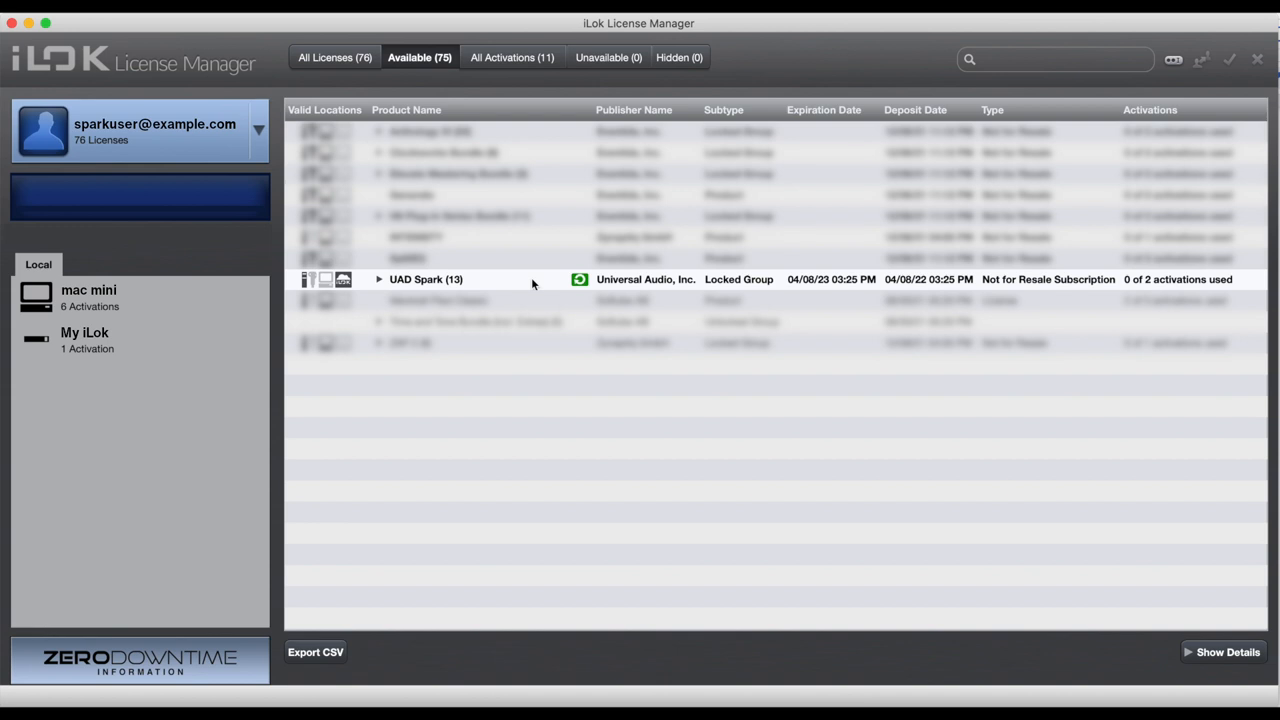
Activate the UAD Spark (13) license group onto the My iLok key and confirm.
{"action": "left_click", "coordinate": [488, 280]}
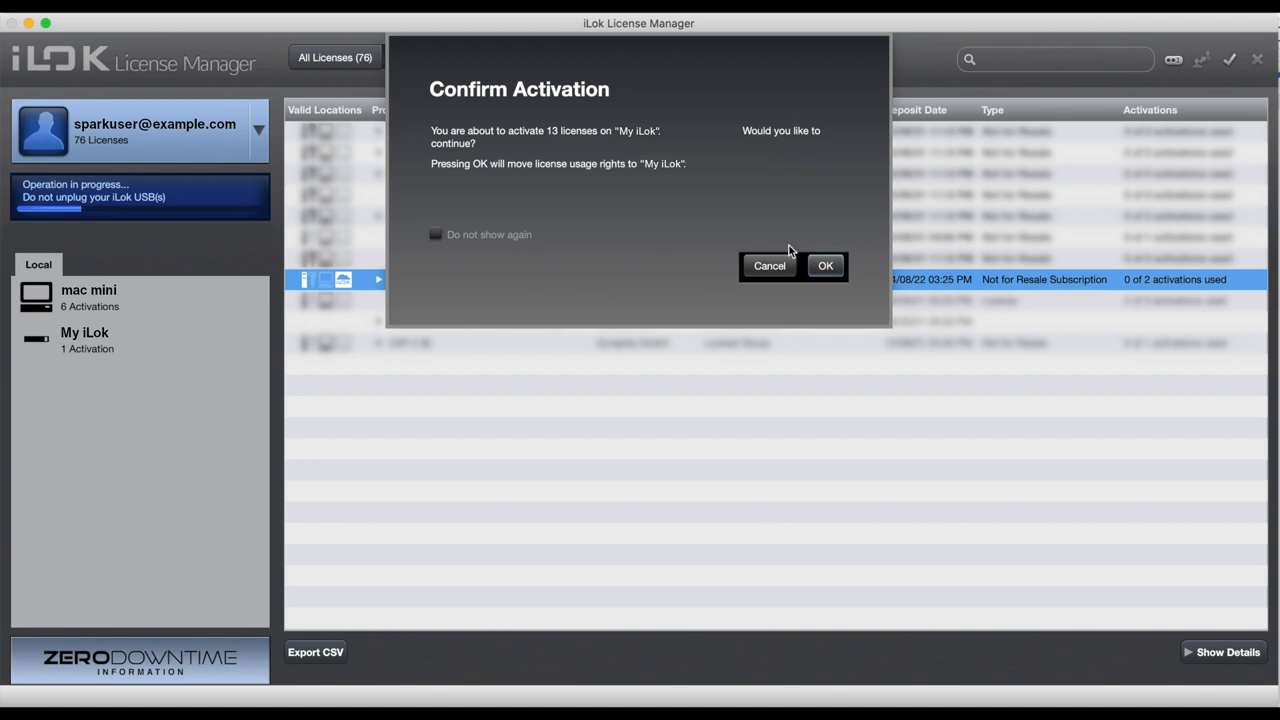
{"action": "left_click", "coordinate": [824, 264]}
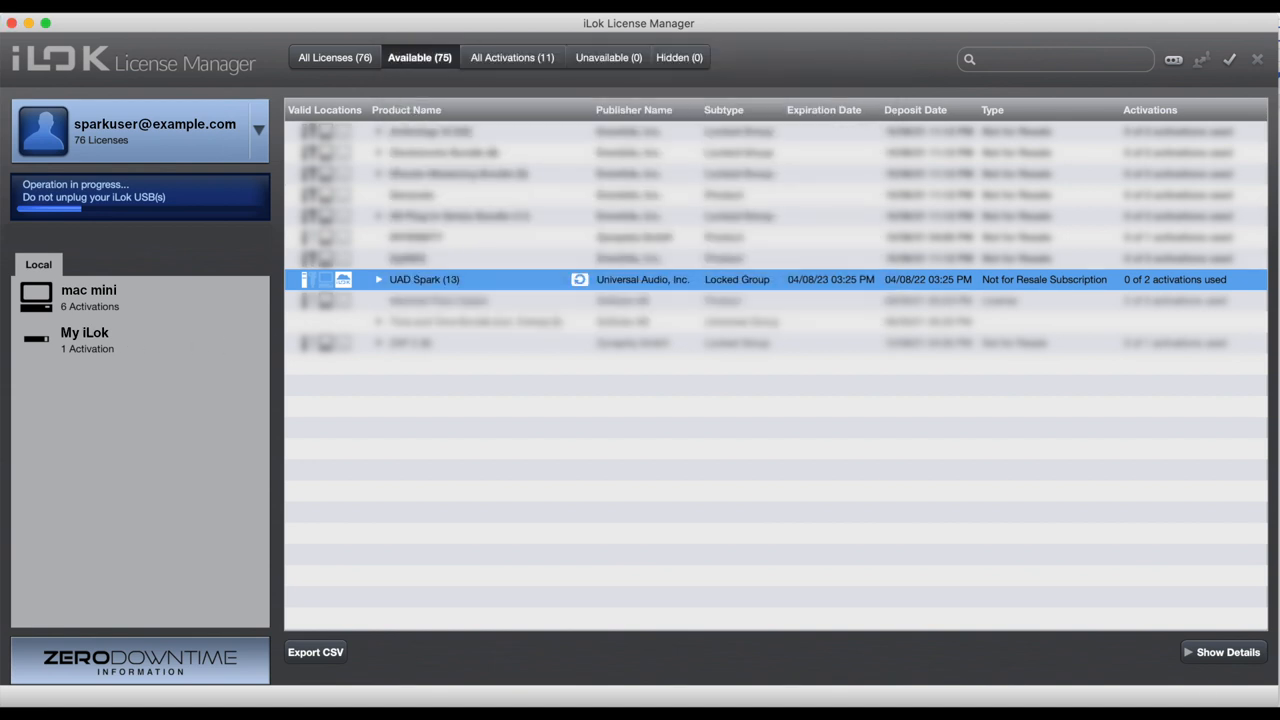